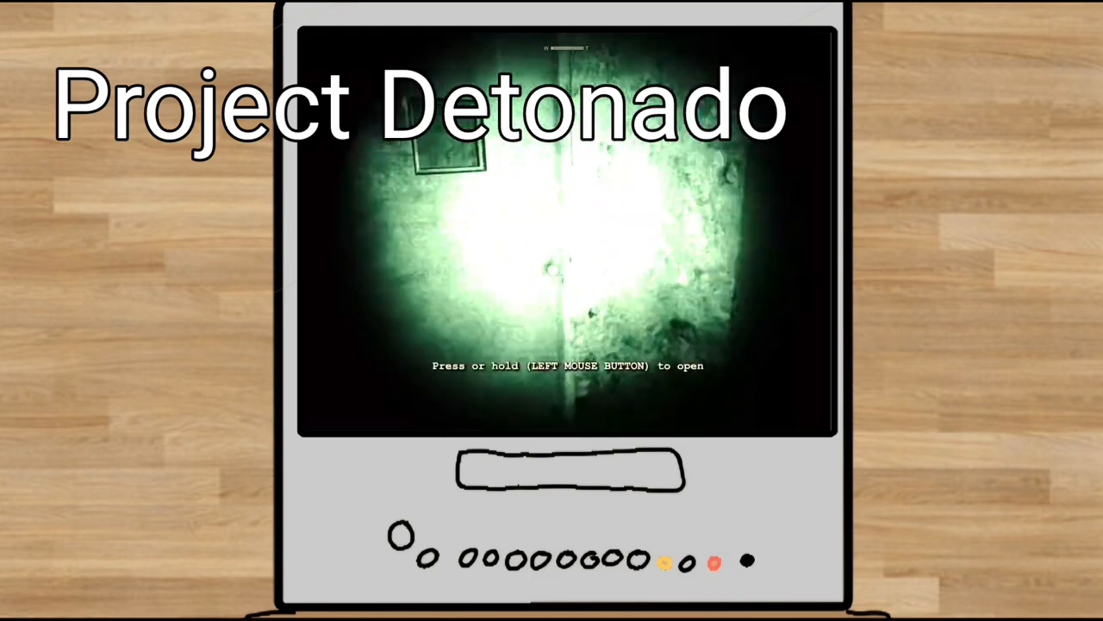
Step: Pass through the door, read the patient status report, and put it away to keep exploring
{"action": "left_click", "coordinate": [566, 258]}
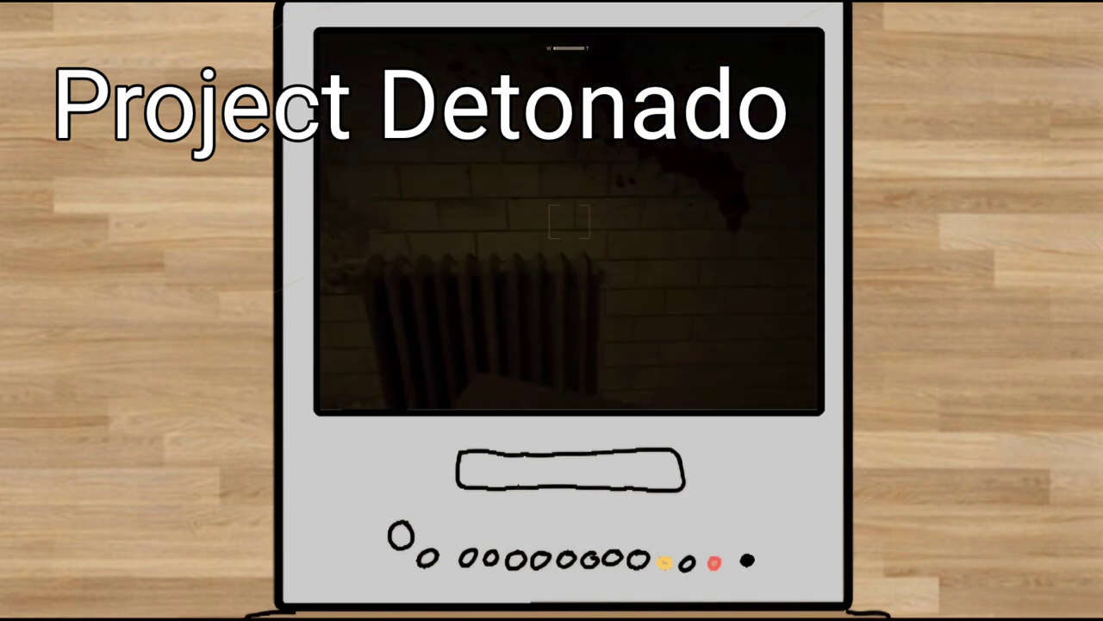
{"action": "left_click", "coordinate": [569, 220]}
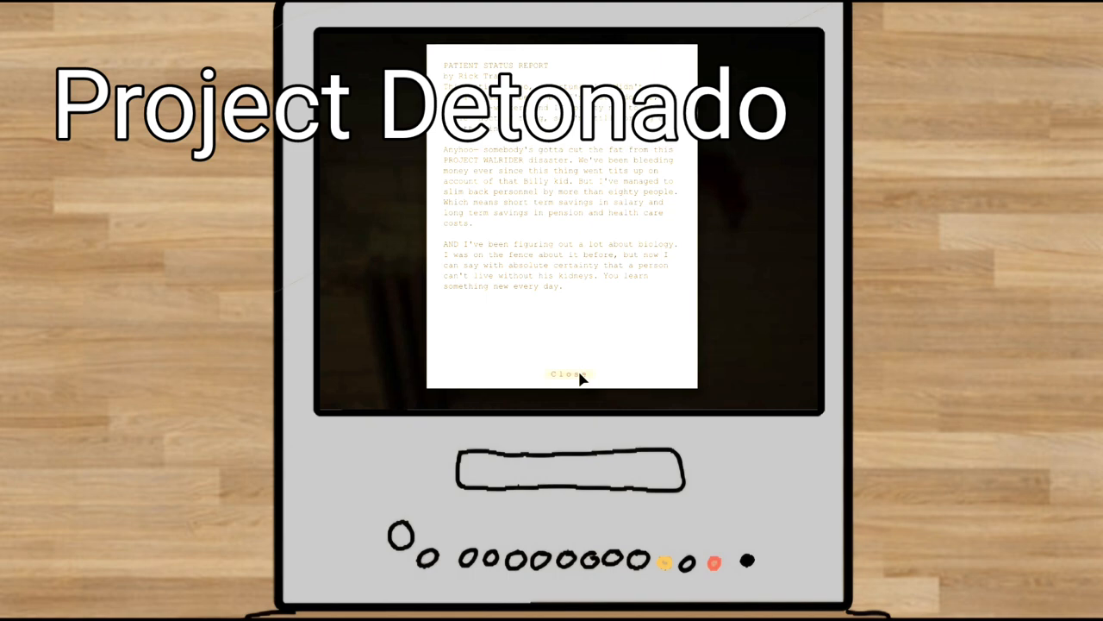
{"action": "left_click", "coordinate": [569, 372]}
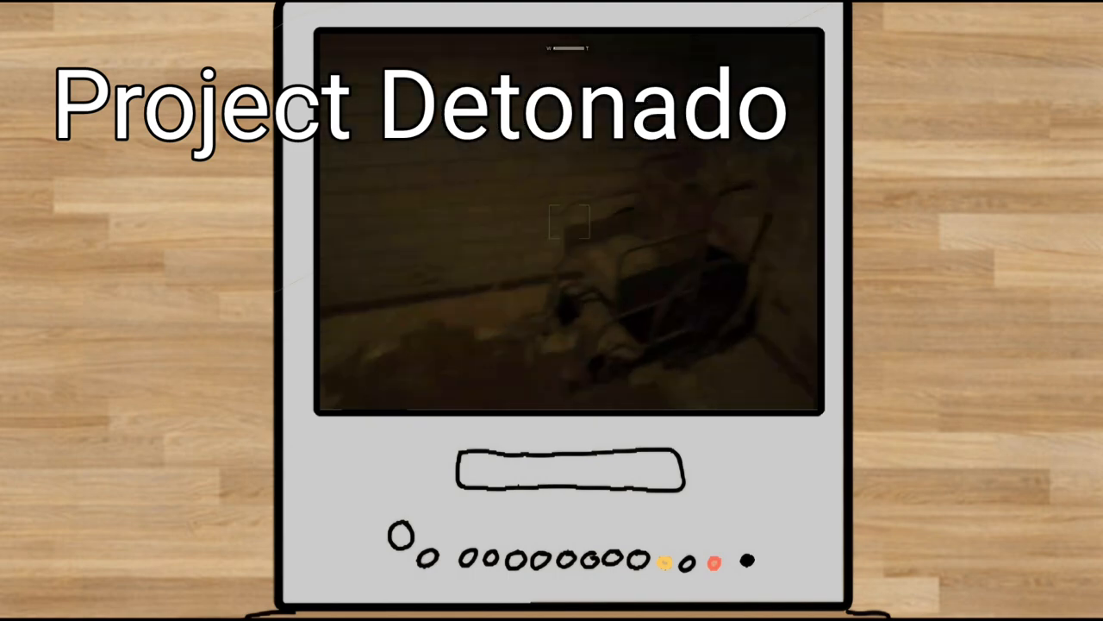